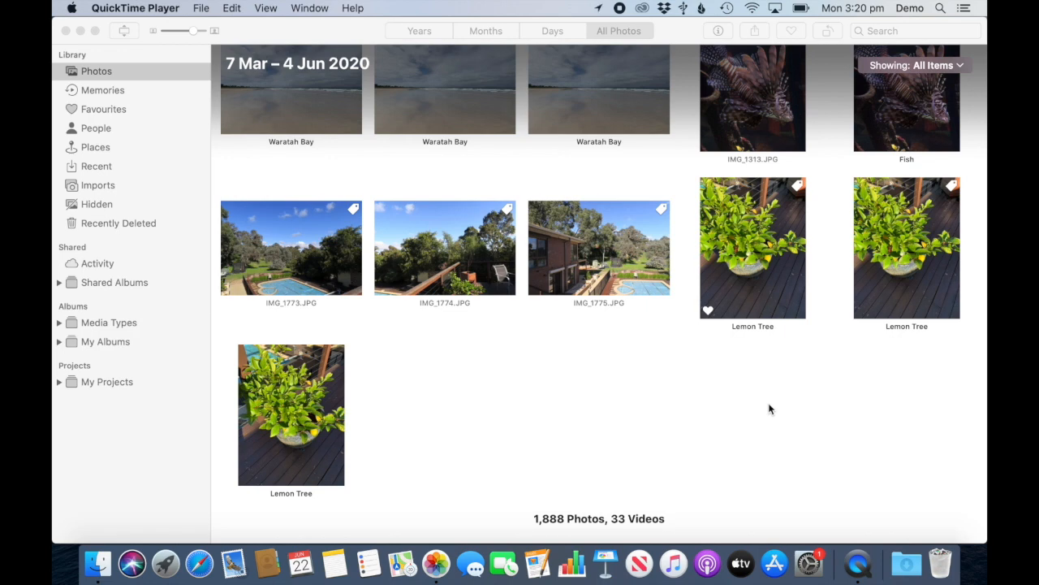
{"action": "mouse_move", "coordinate": [513, 306]}
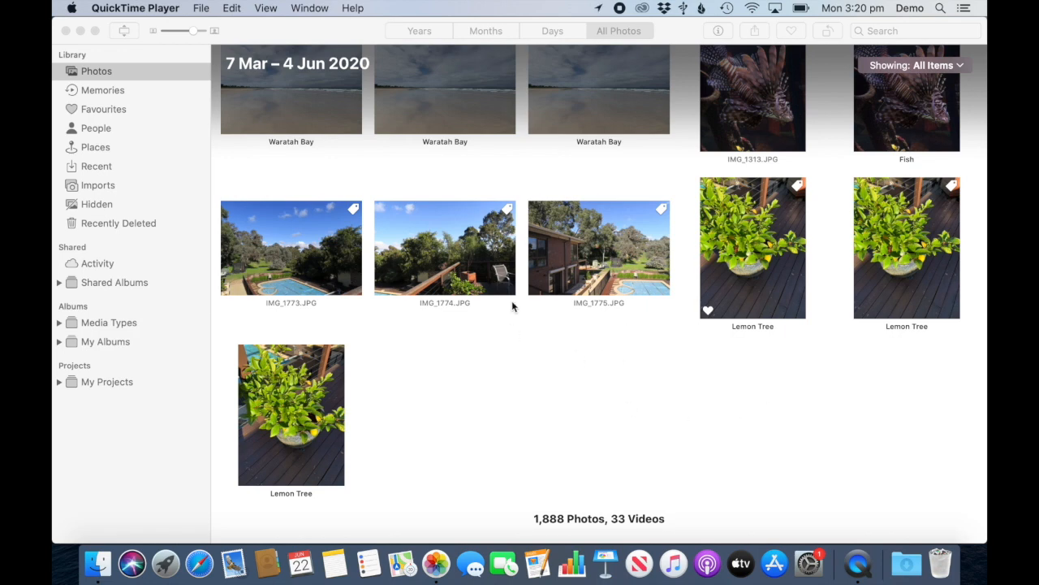
Select the pool photo IMG_1773.JPG in the All Photos grid
{"action": "left_click", "coordinate": [290, 248]}
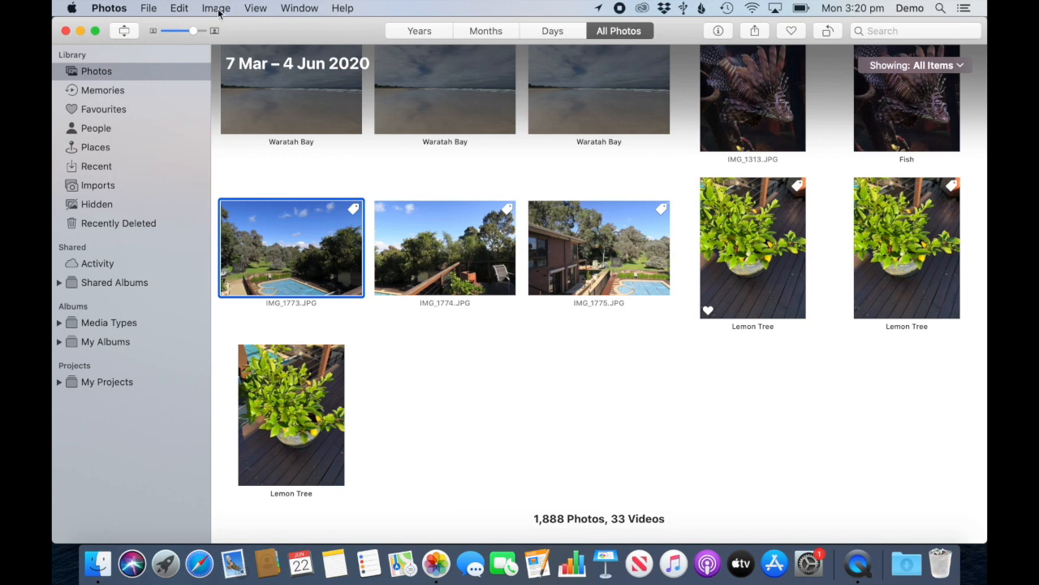
Set IMG_1773.JPG's adjusted date to 04/06/2020 and time to 1:30:16 pm
{"action": "left_click", "coordinate": [216, 8]}
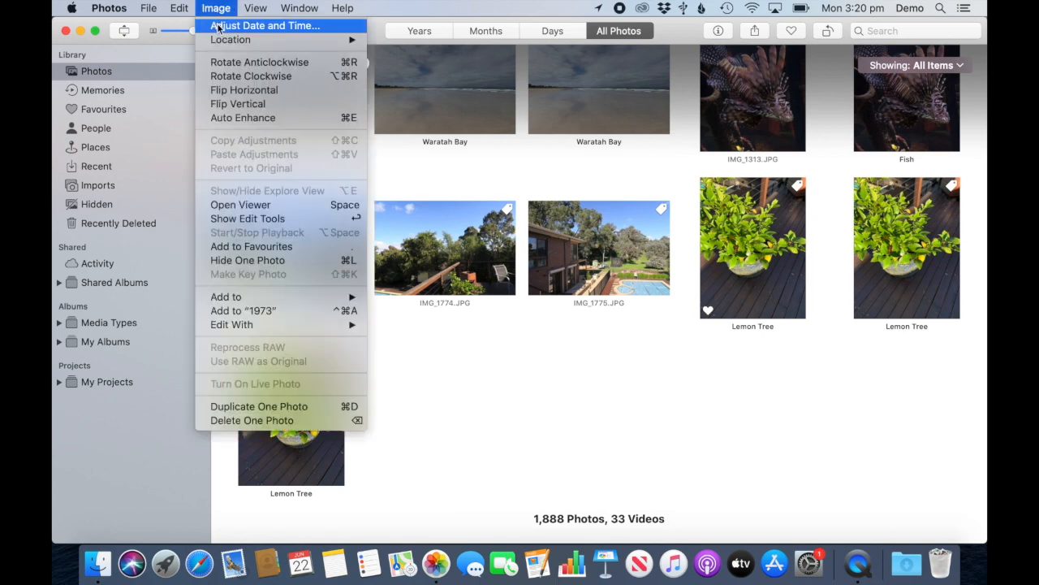
{"action": "left_click", "coordinate": [264, 25]}
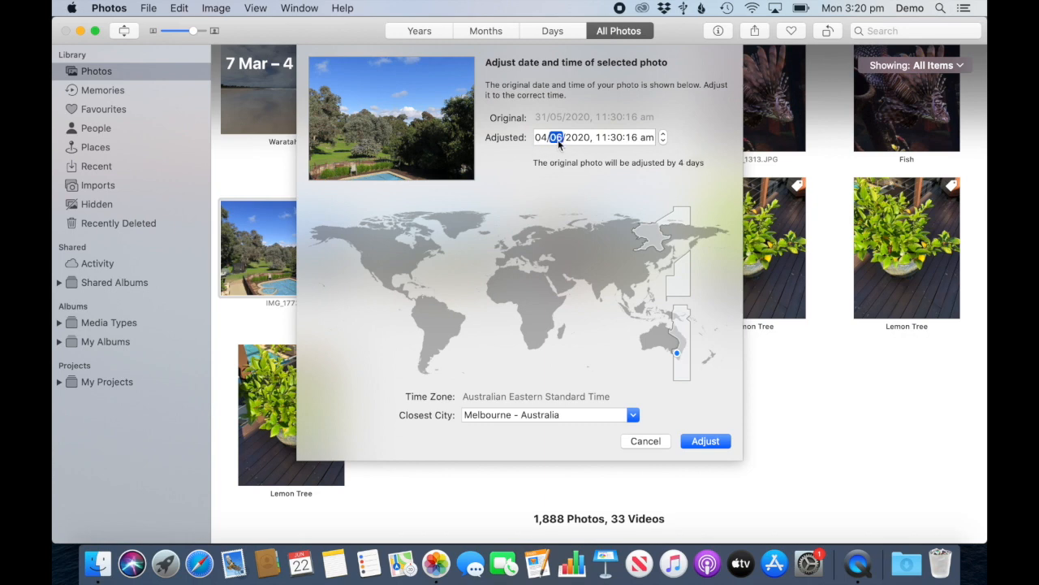
{"action": "left_click", "coordinate": [581, 136]}
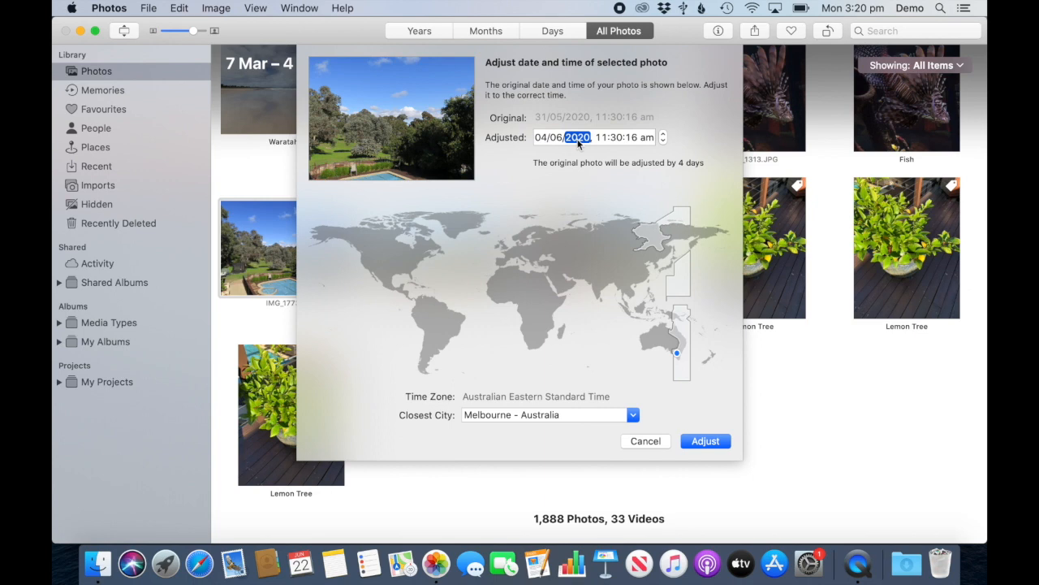
{"action": "mouse_move", "coordinate": [666, 138]}
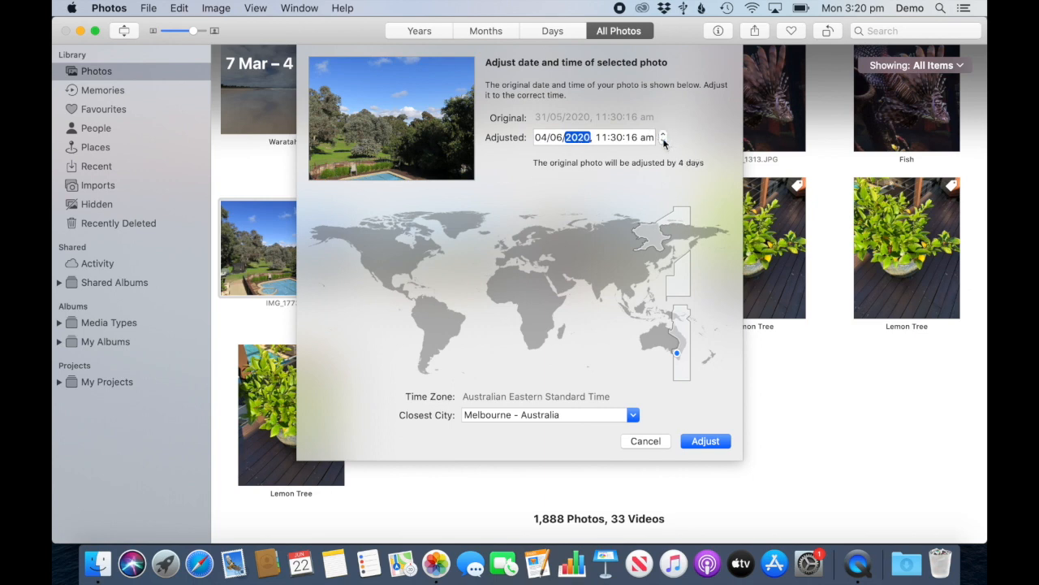
{"action": "left_click", "coordinate": [602, 136]}
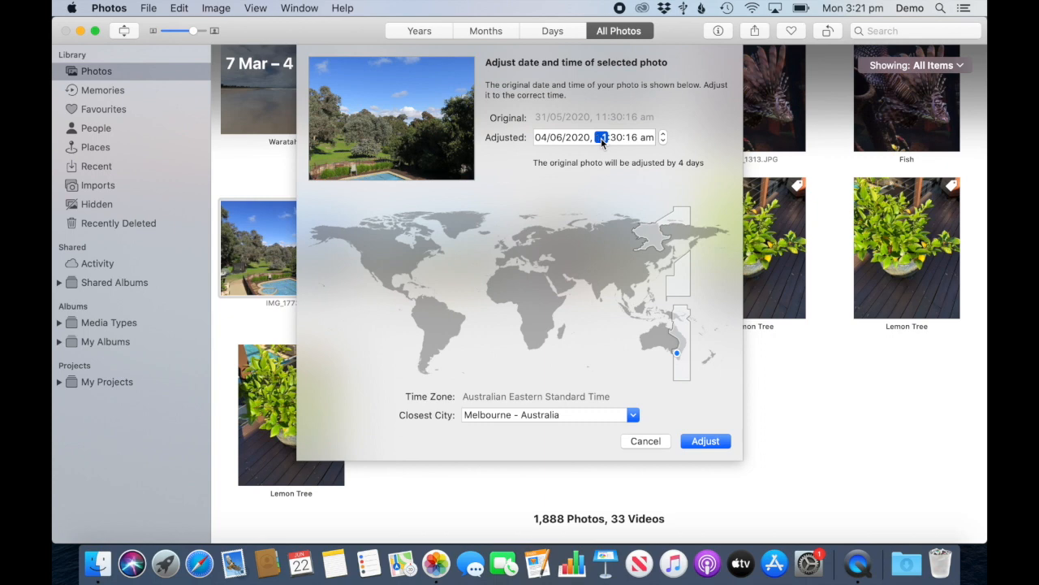
{"action": "left_click", "coordinate": [664, 133]}
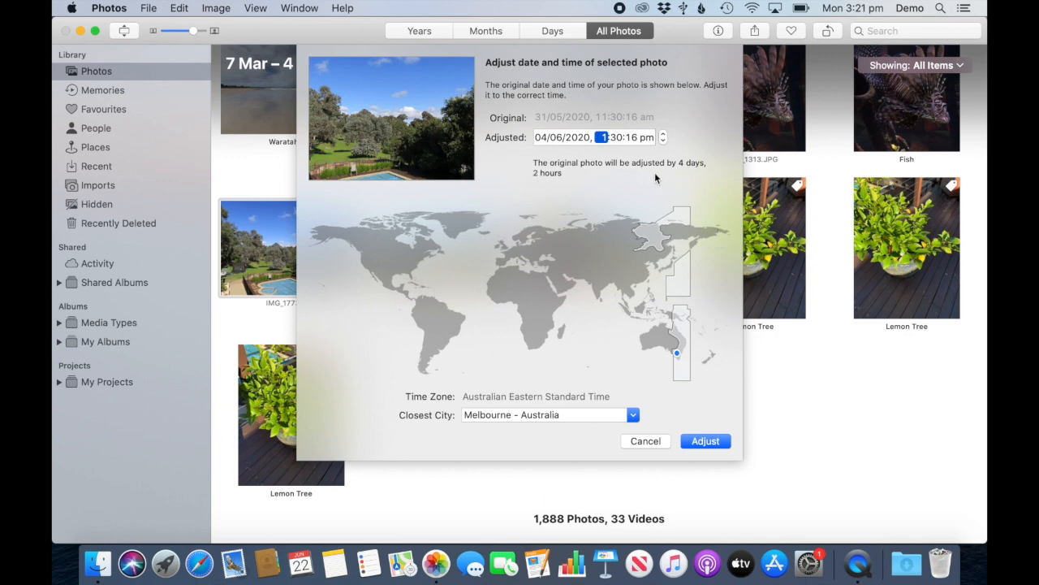
{"action": "mouse_move", "coordinate": [691, 173]}
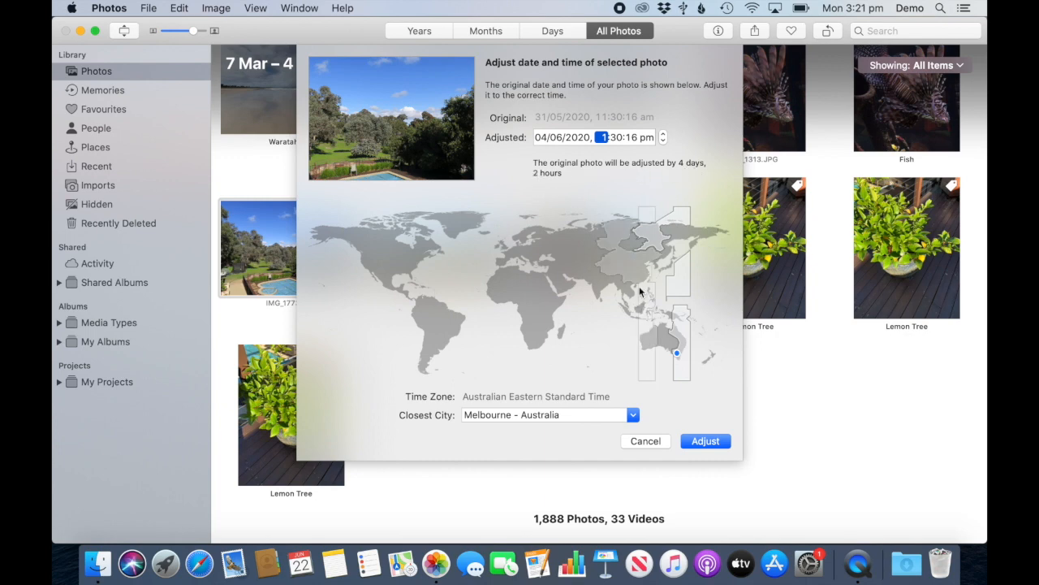
{"action": "mouse_move", "coordinate": [705, 441]}
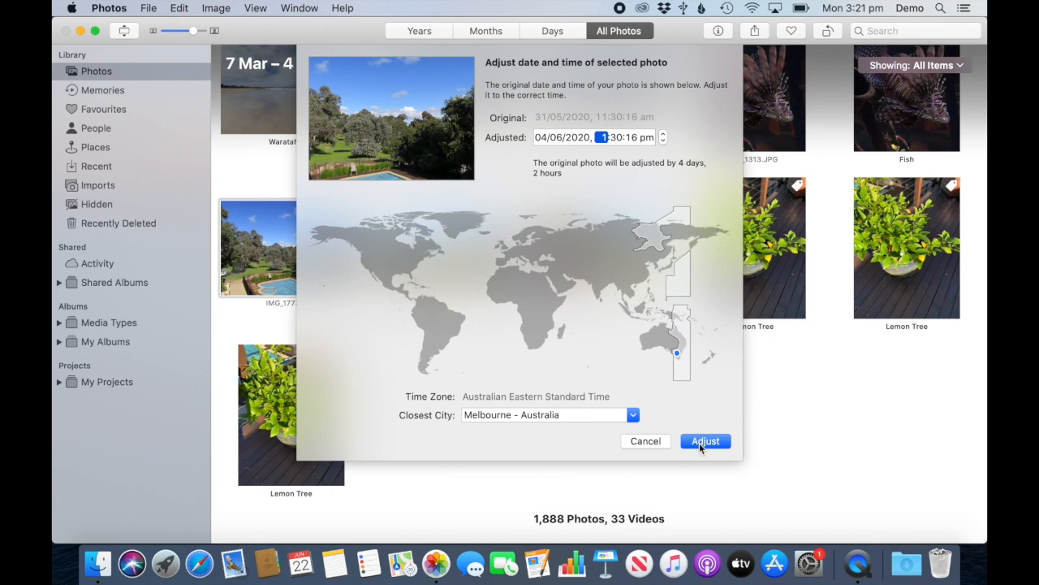
Apply the adjusted date so IMG_1773.JPG moves into the 7 Mar – 4 Jun 2020 group
{"action": "left_click", "coordinate": [705, 441]}
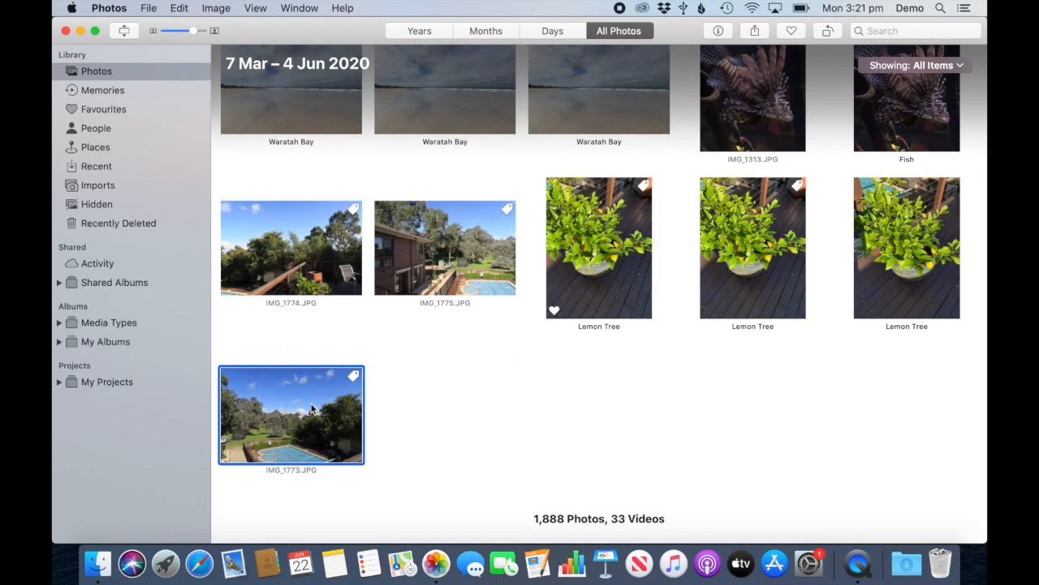
{"action": "mouse_move", "coordinate": [277, 318]}
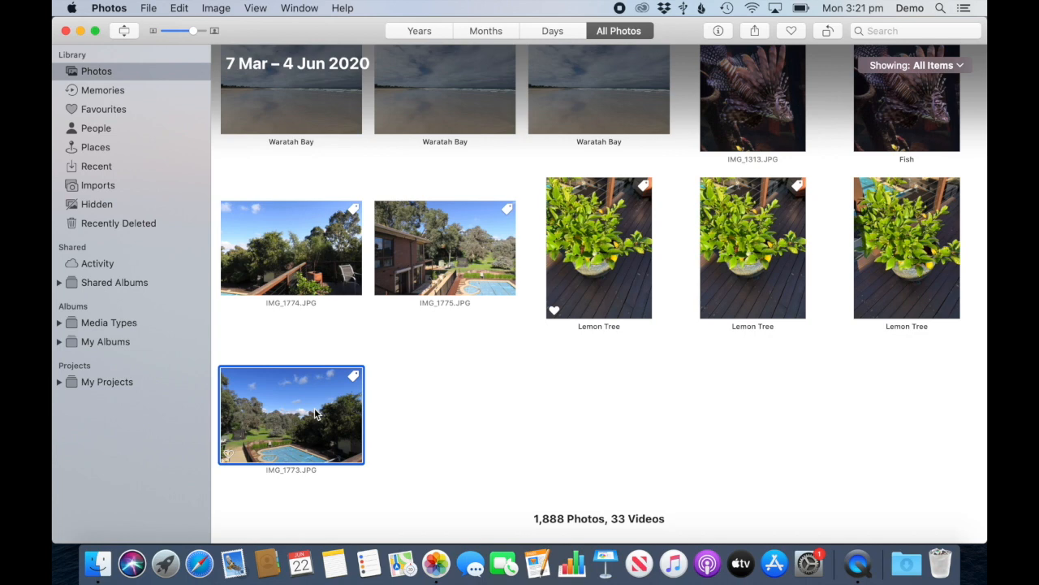
{"action": "mouse_move", "coordinate": [417, 325]}
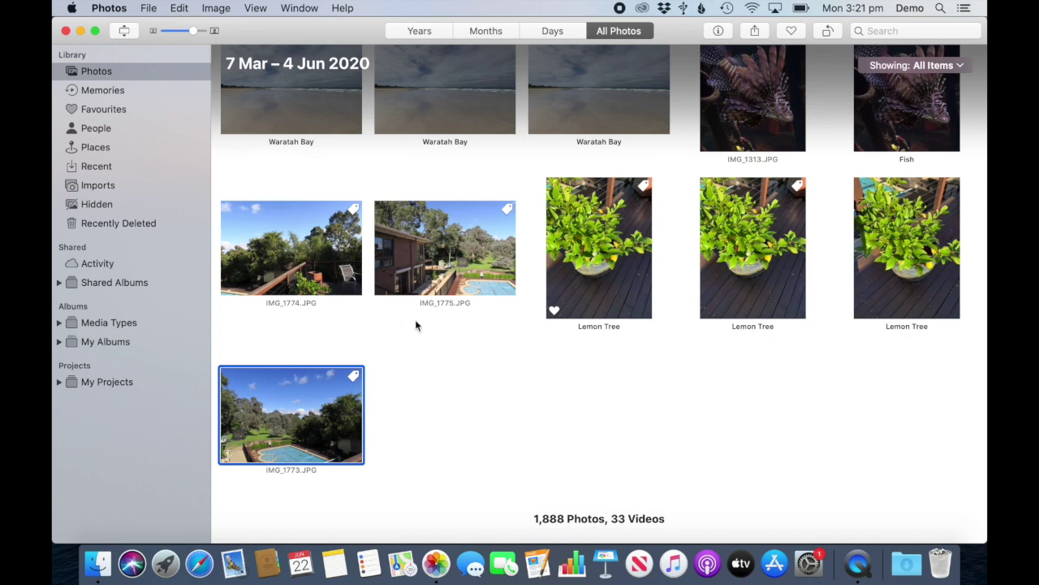
{"action": "mouse_move", "coordinate": [265, 426]}
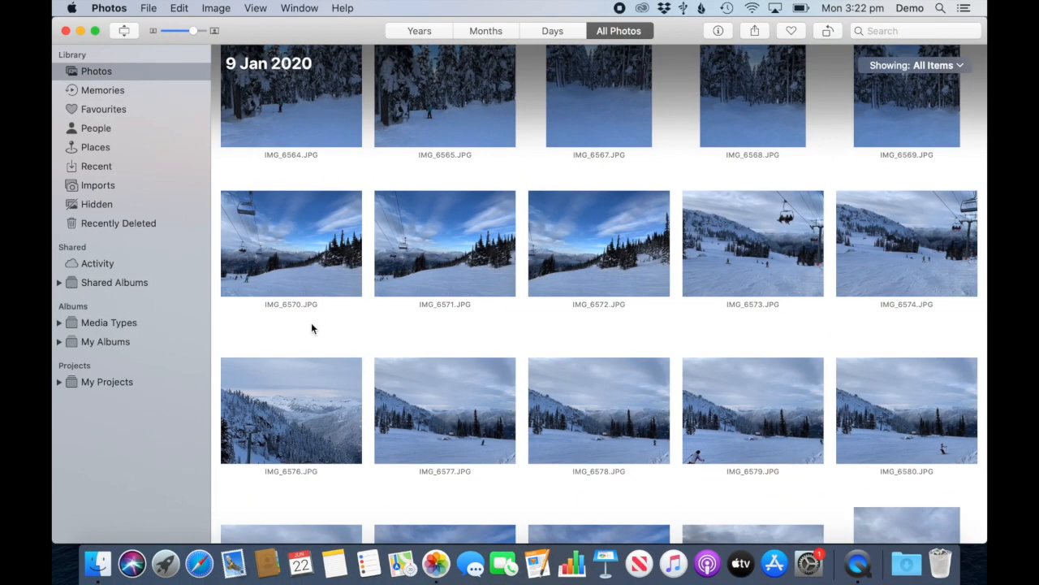
{"action": "left_click", "coordinate": [291, 409]}
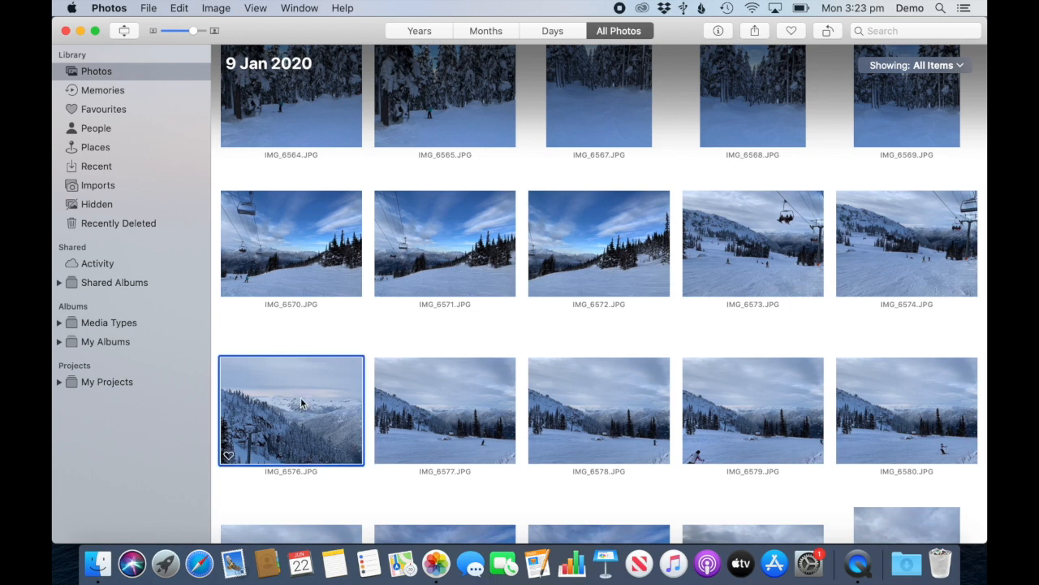
{"action": "mouse_move", "coordinate": [301, 431]}
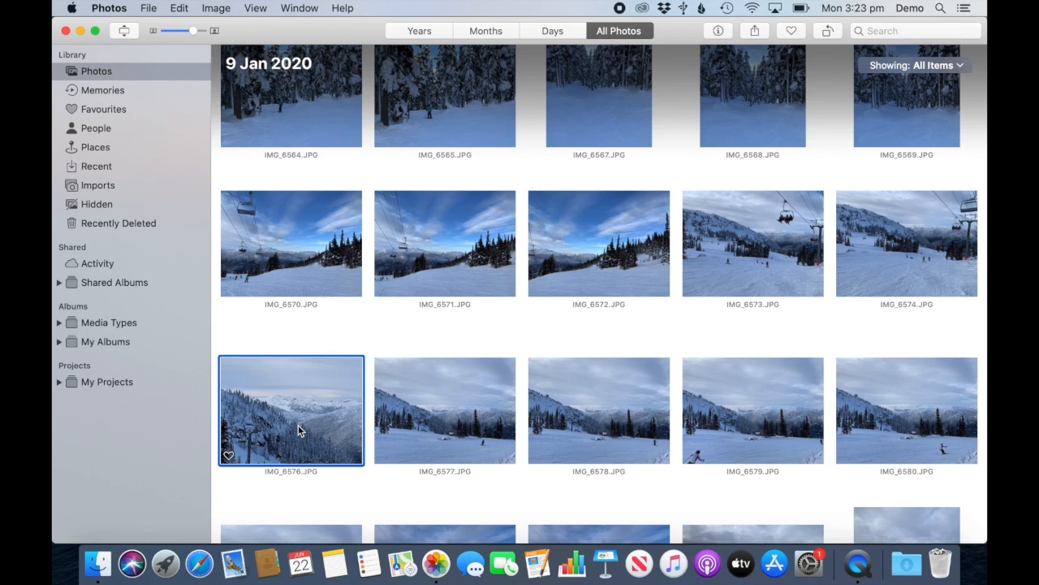
{"action": "left_click", "coordinate": [717, 31]}
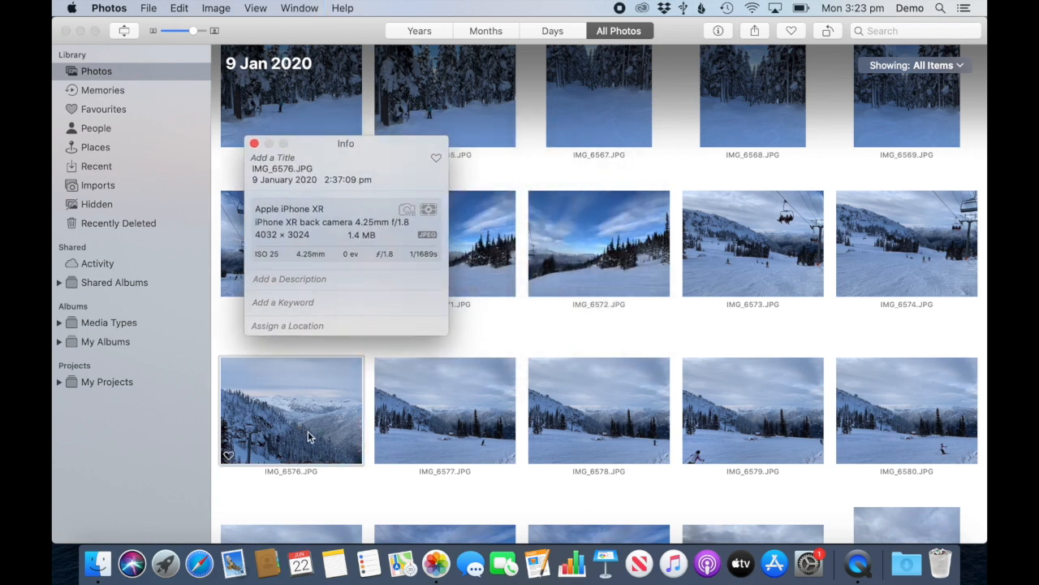
{"action": "left_click", "coordinate": [290, 410]}
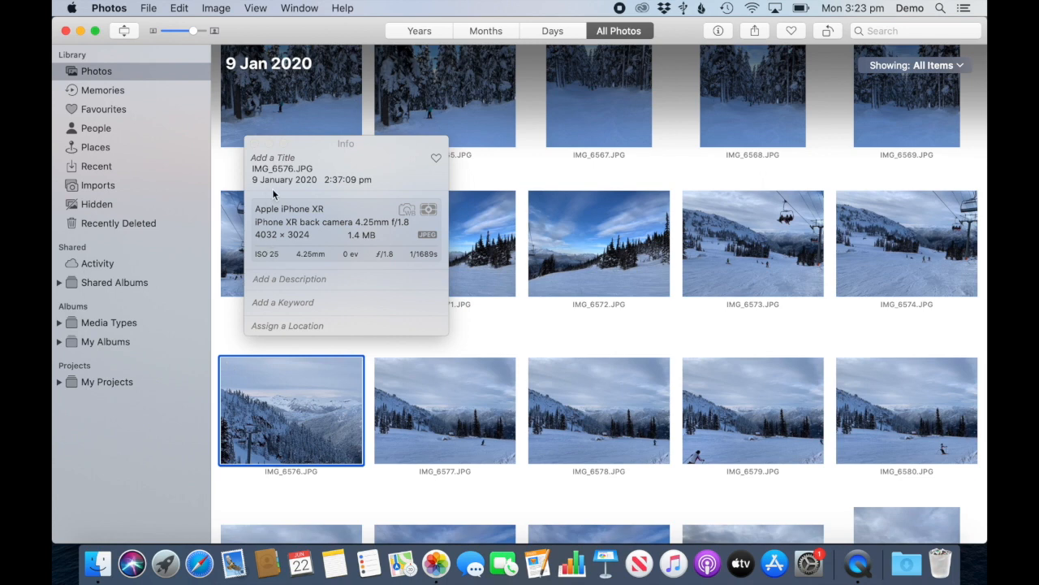
{"action": "mouse_move", "coordinate": [331, 188]}
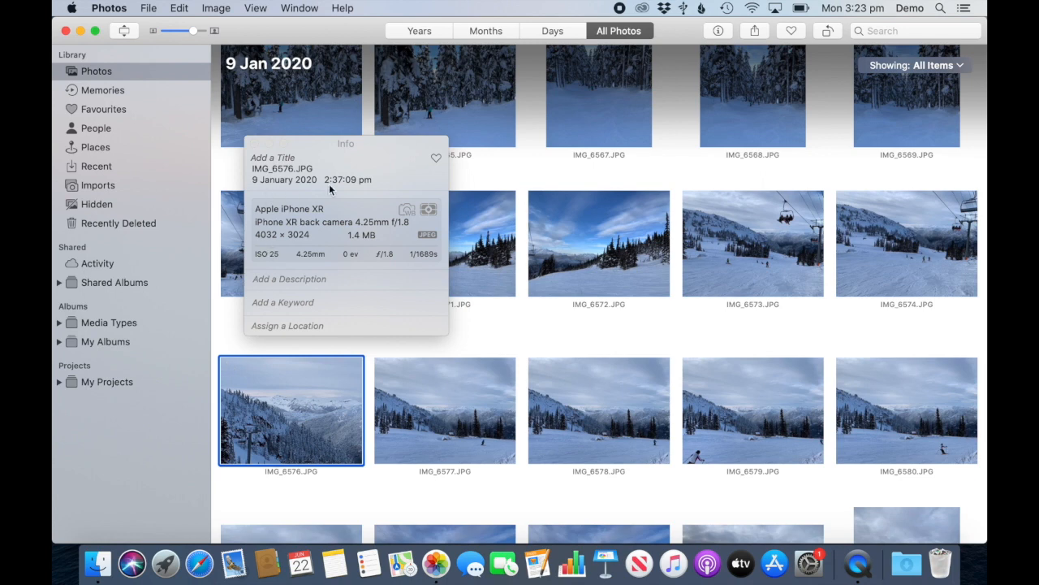
{"action": "left_click", "coordinate": [444, 410]}
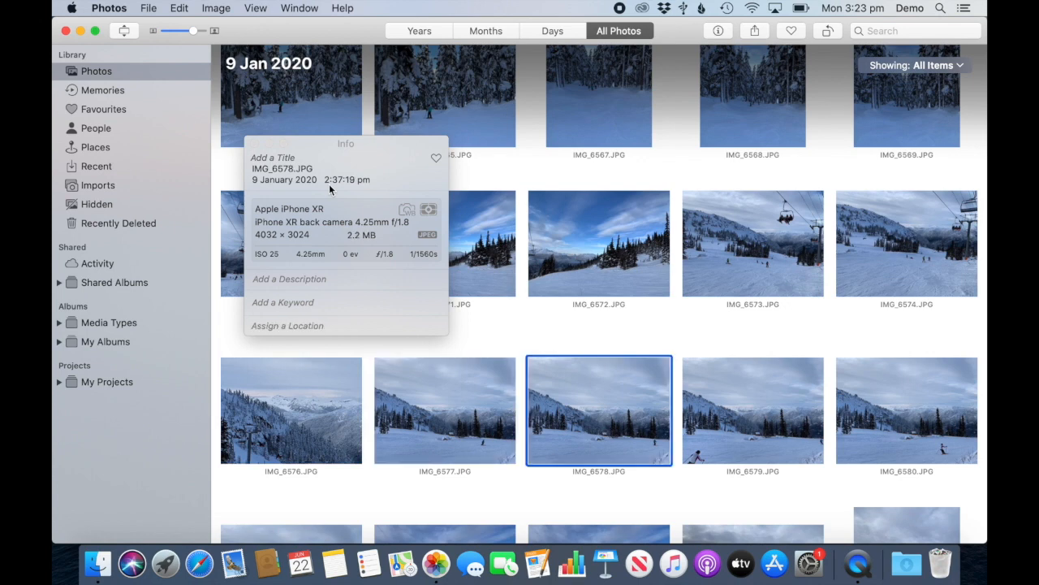
{"action": "left_click", "coordinate": [752, 410]}
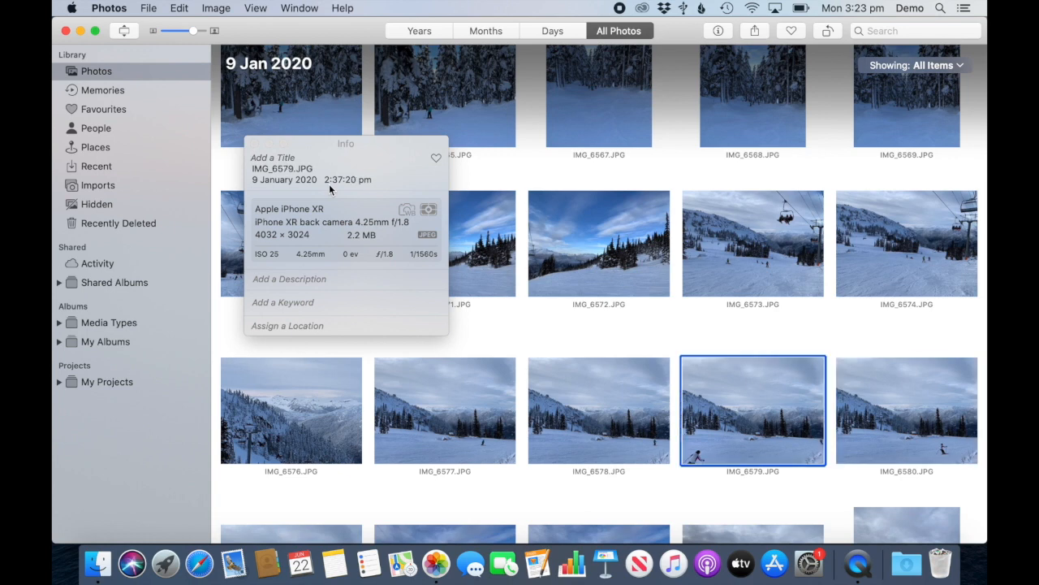
{"action": "left_click", "coordinate": [291, 410]}
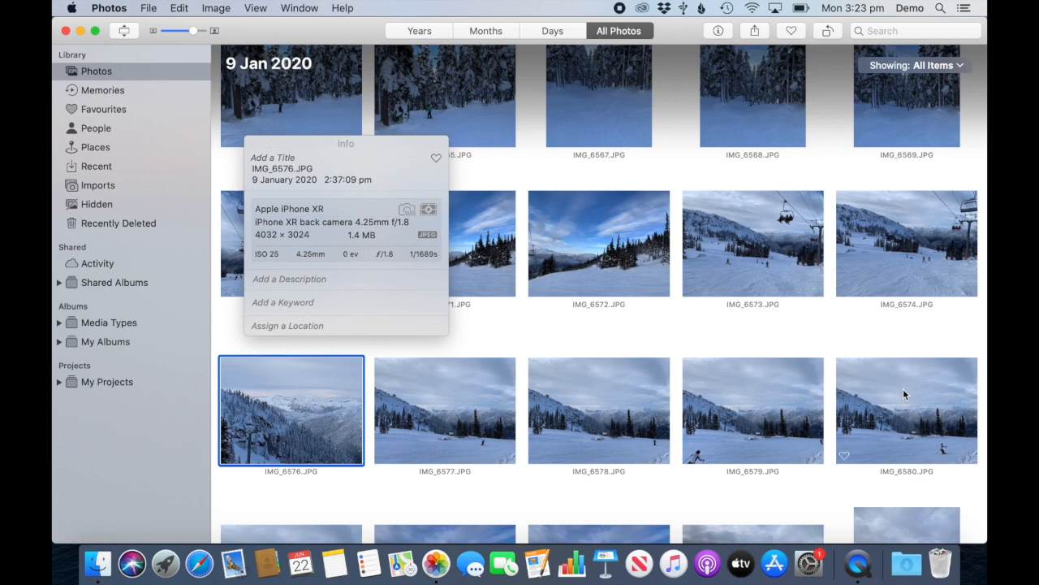
Select snow photos IMG_6576–IMG_6580 and set their adjusted date to 12/06/2020, 9:37:09 am
{"action": "left_click", "coordinate": [216, 8]}
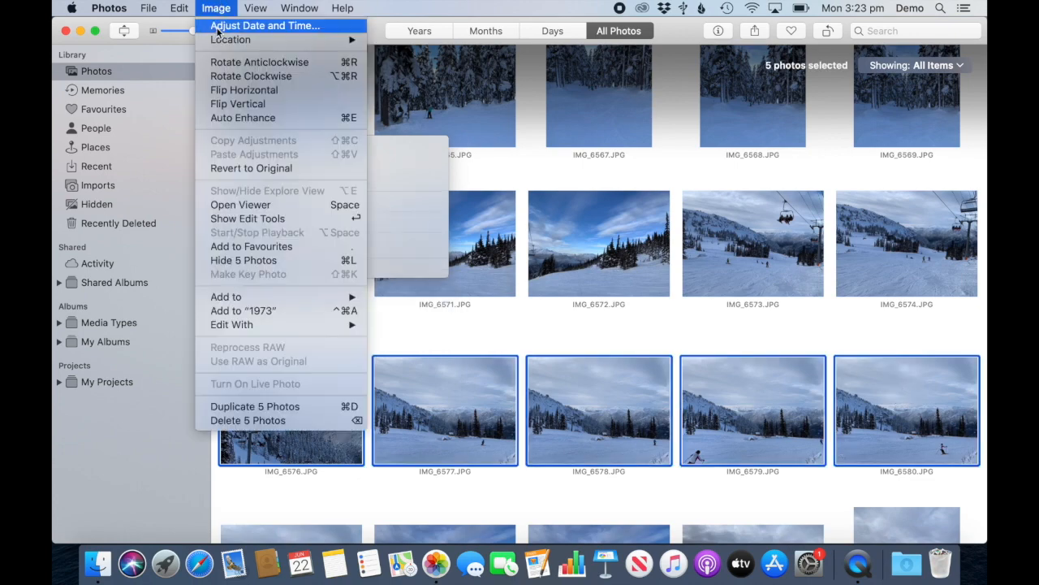
{"action": "left_click", "coordinate": [265, 25]}
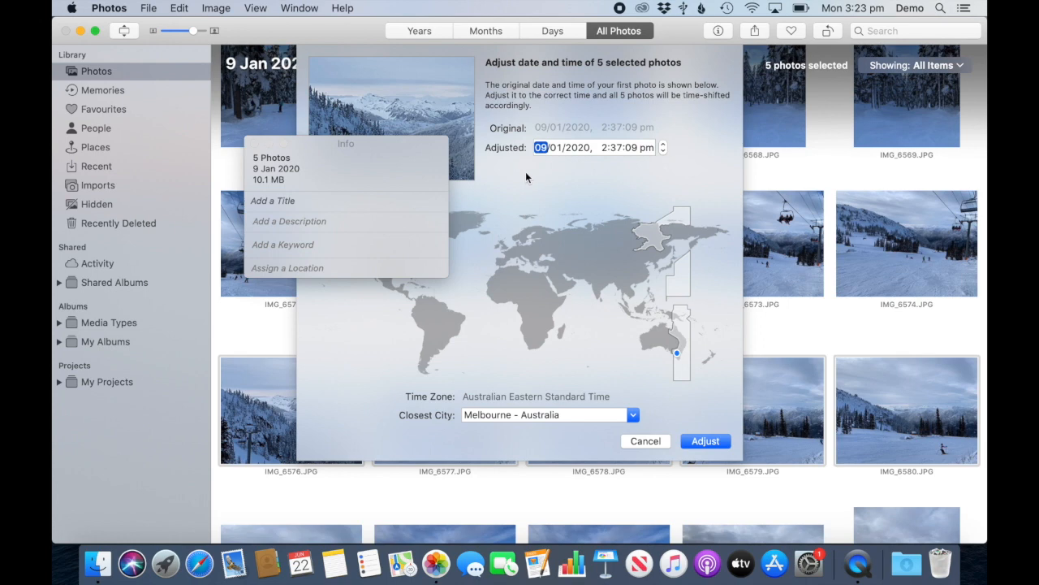
{"action": "type", "text": "12"}
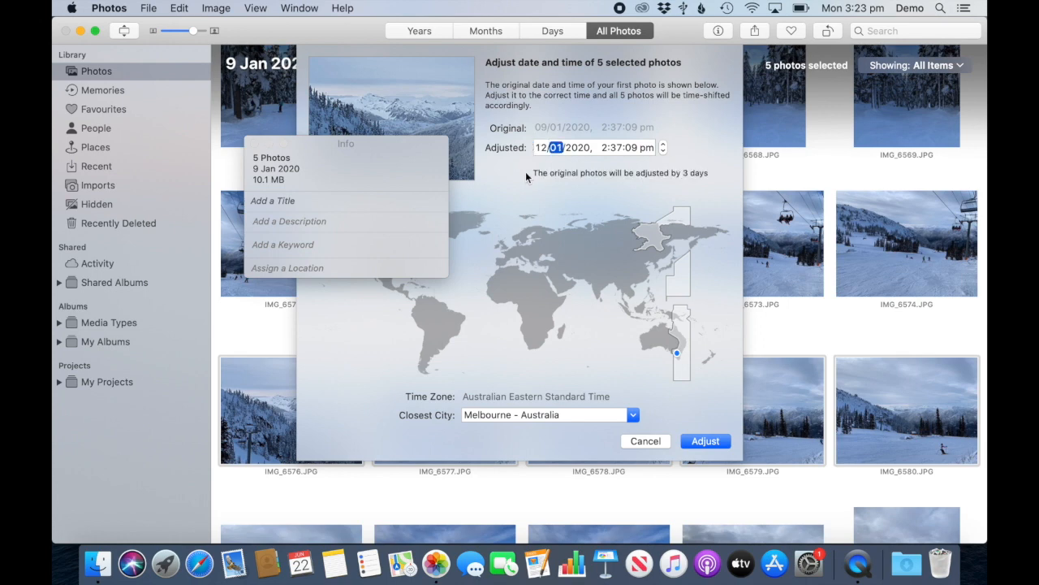
{"action": "type", "text": "06"}
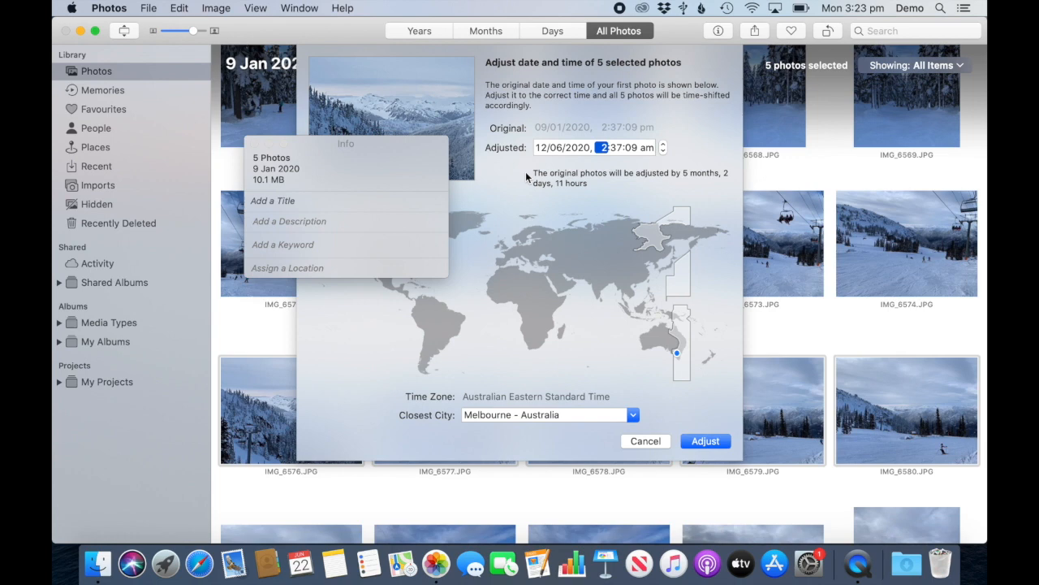
{"action": "left_click", "coordinate": [663, 144]}
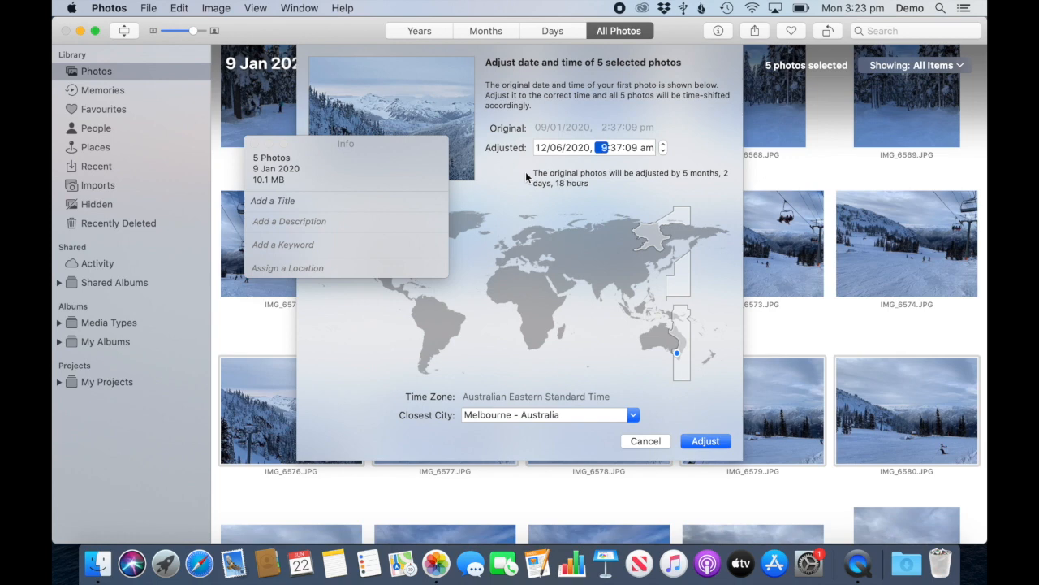
{"action": "mouse_move", "coordinate": [679, 181]}
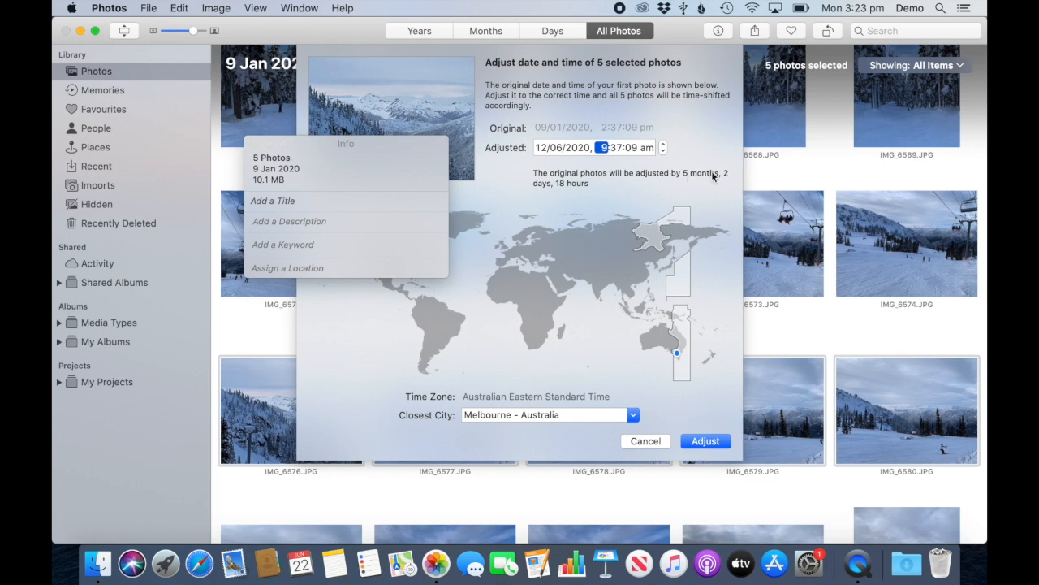
{"action": "mouse_move", "coordinate": [579, 191]}
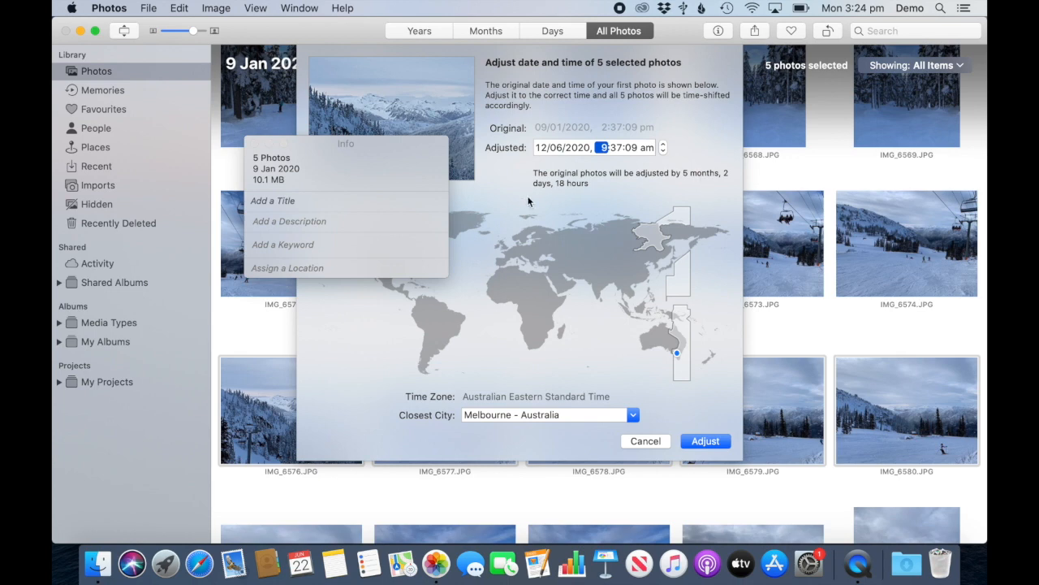
{"action": "mouse_move", "coordinate": [583, 201]}
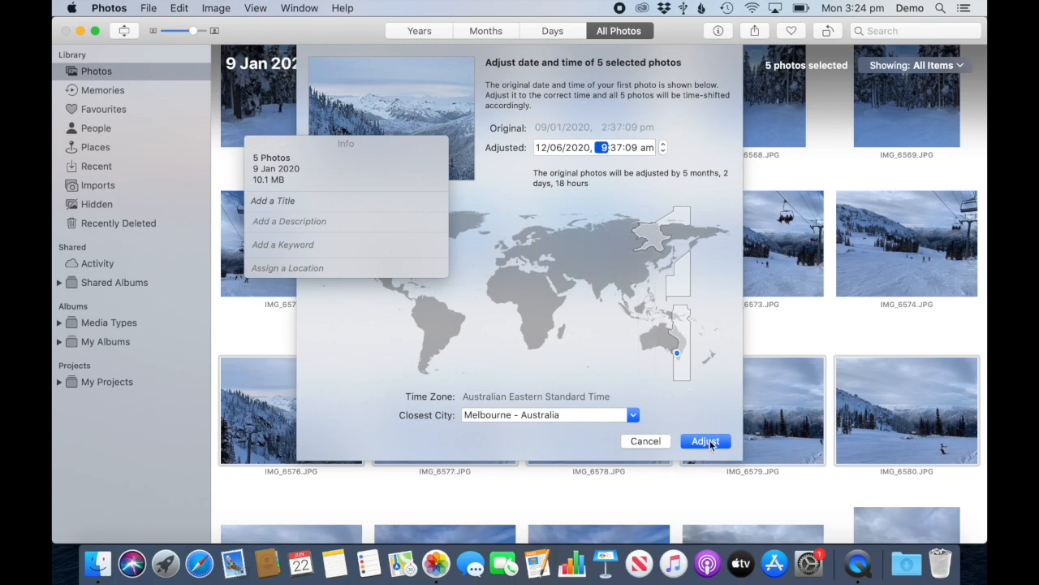
Apply the shift and verify IMG_6576 and IMG_6578 dates in the 31 May – 12 Jun 2020 group
{"action": "left_click", "coordinate": [704, 441]}
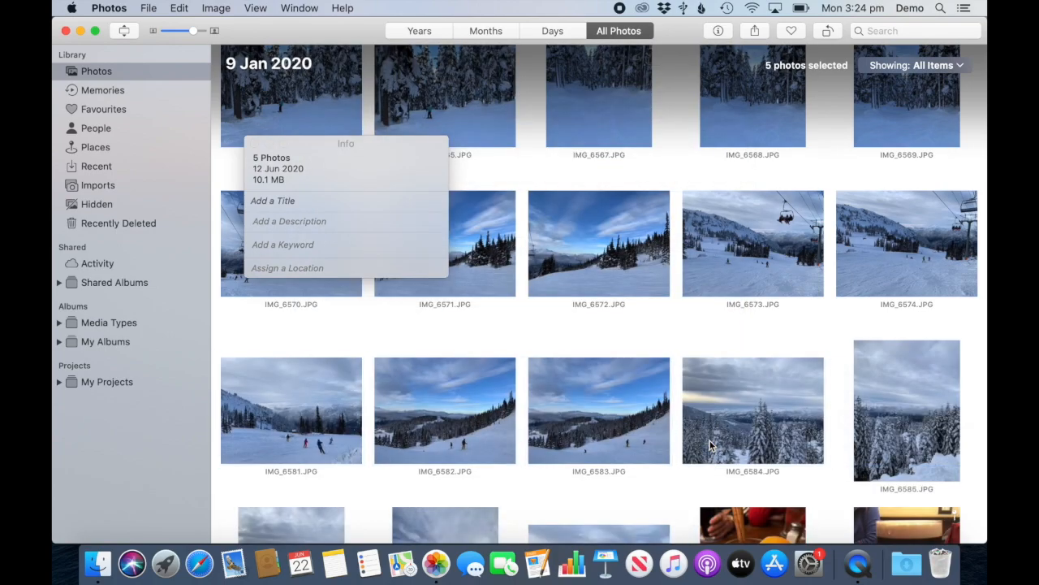
{"action": "scroll", "scroll_direction": "down", "scroll_amount": 3}
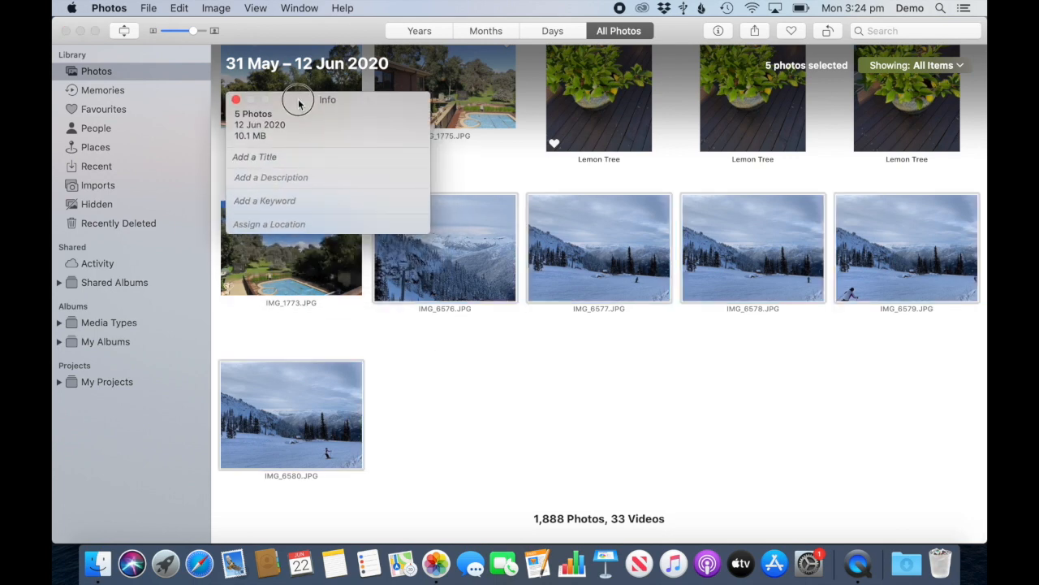
{"action": "left_click", "coordinate": [458, 248]}
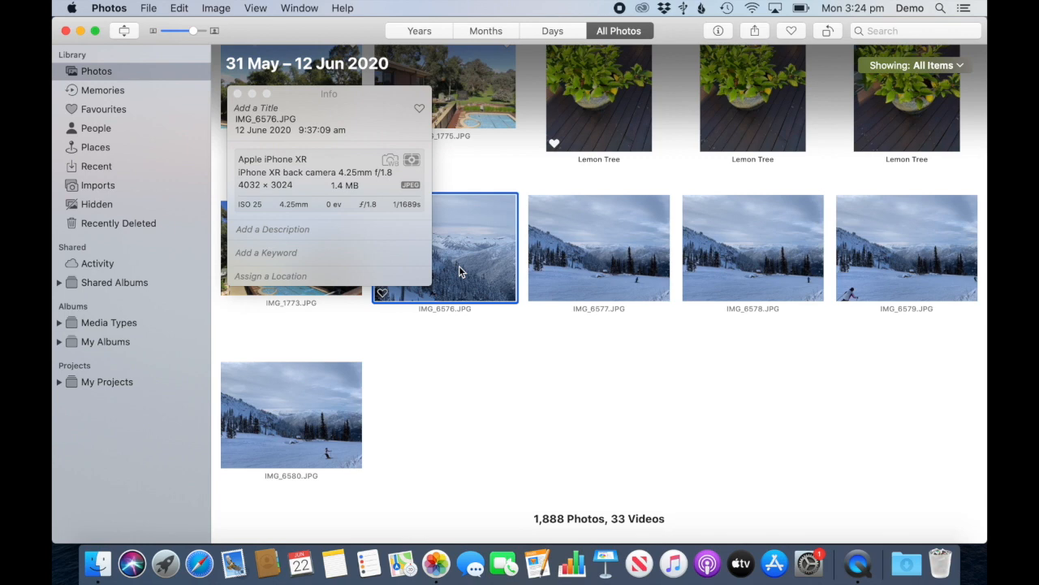
{"action": "left_click", "coordinate": [753, 247]}
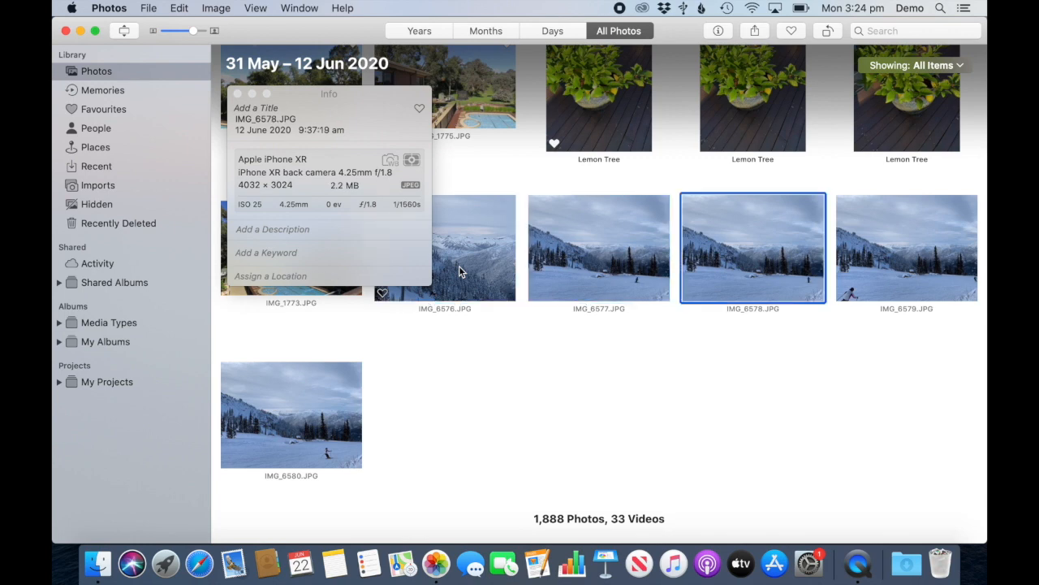